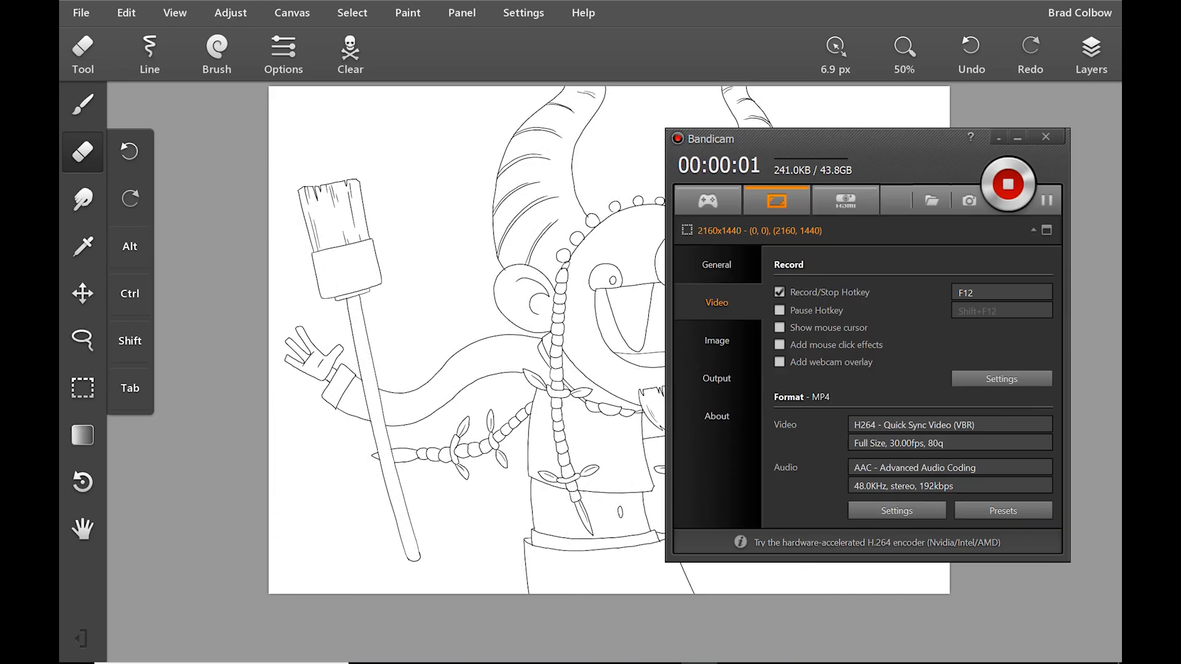
Hide the Bandicam recorder window to reveal the character drawing canvas with its layers
left_click(1090, 53)
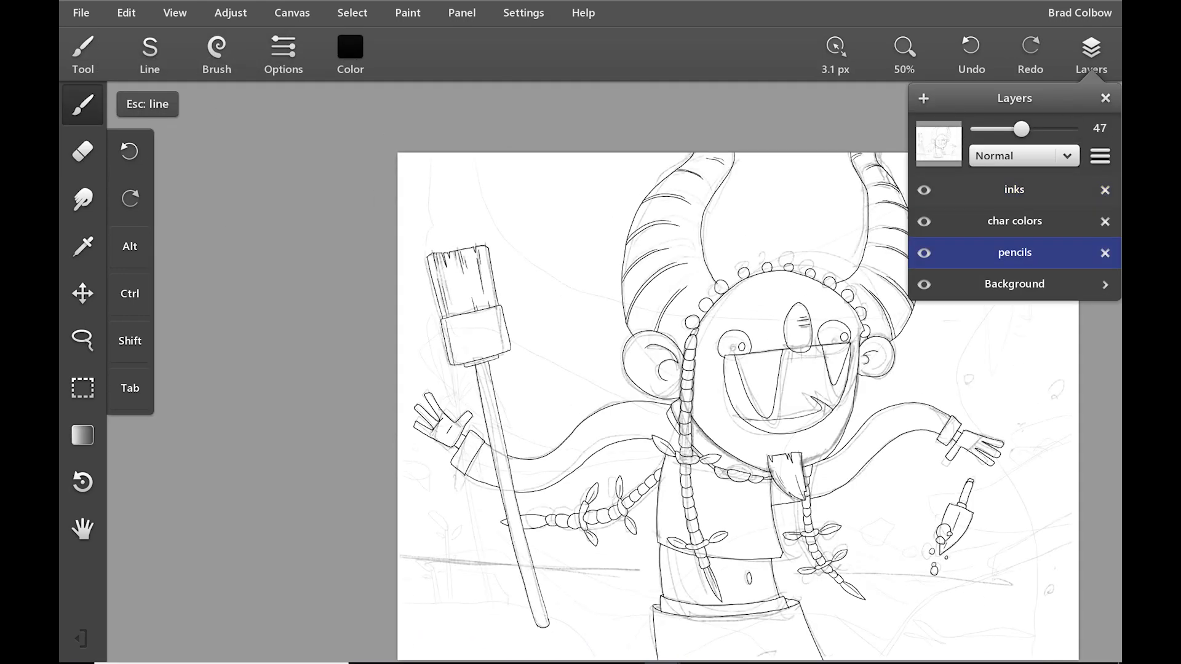